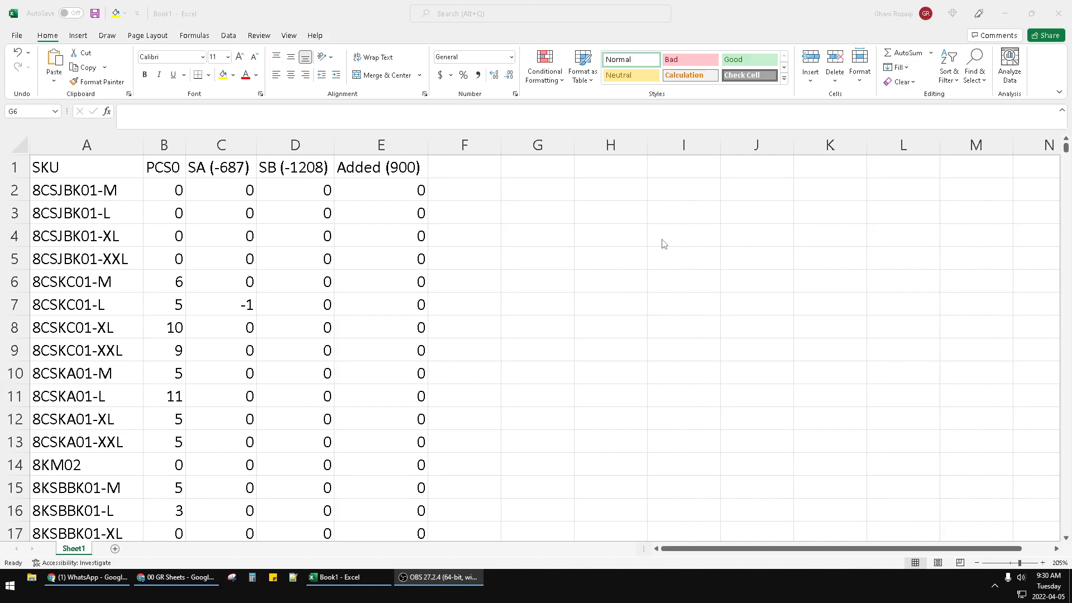
Select cell G1, next to the table header row, as the target for the new formula.
{"action": "left_click", "coordinate": [537, 282]}
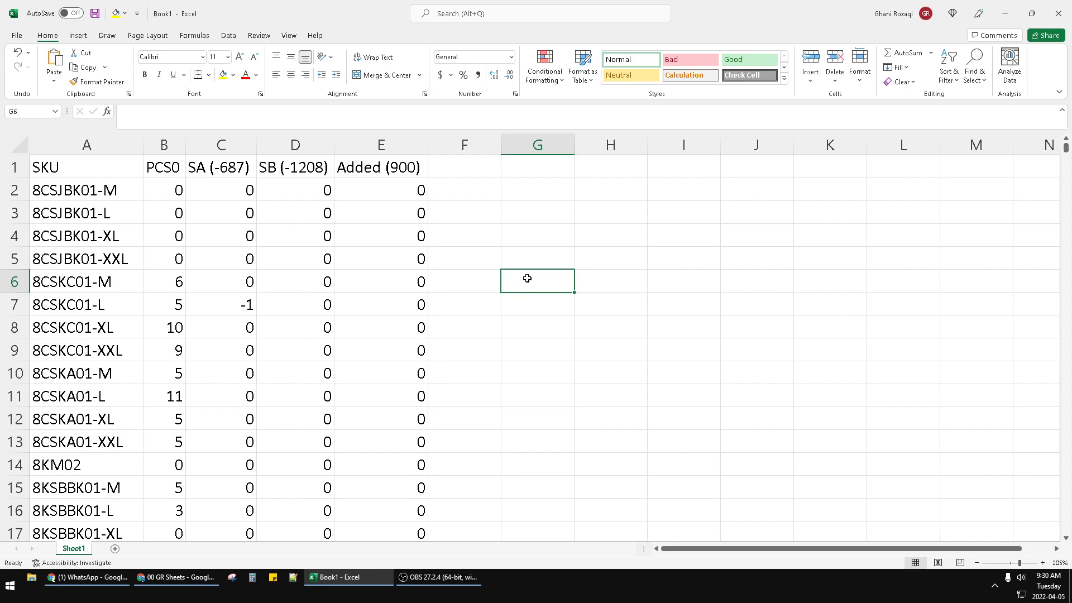
{"action": "left_click", "coordinate": [12, 166]}
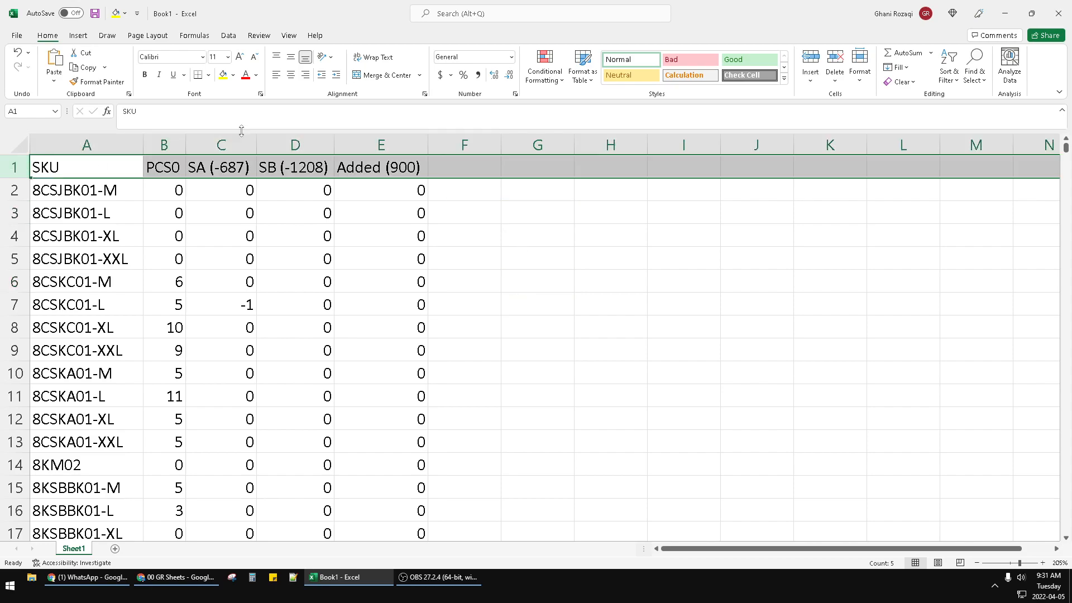
{"action": "mouse_move", "coordinate": [592, 179]}
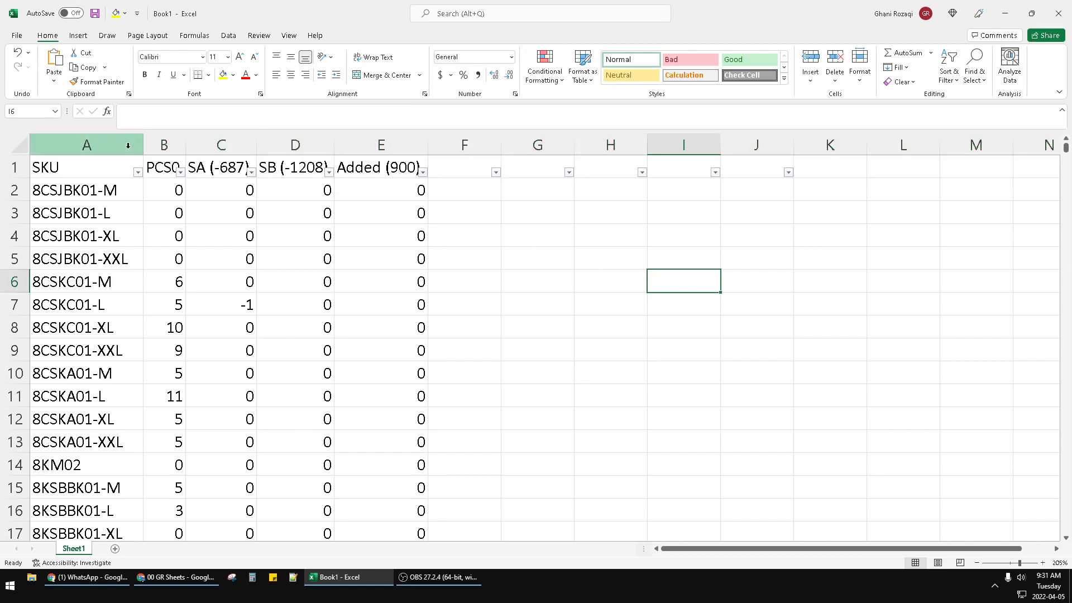
{"action": "left_click", "coordinate": [611, 235]}
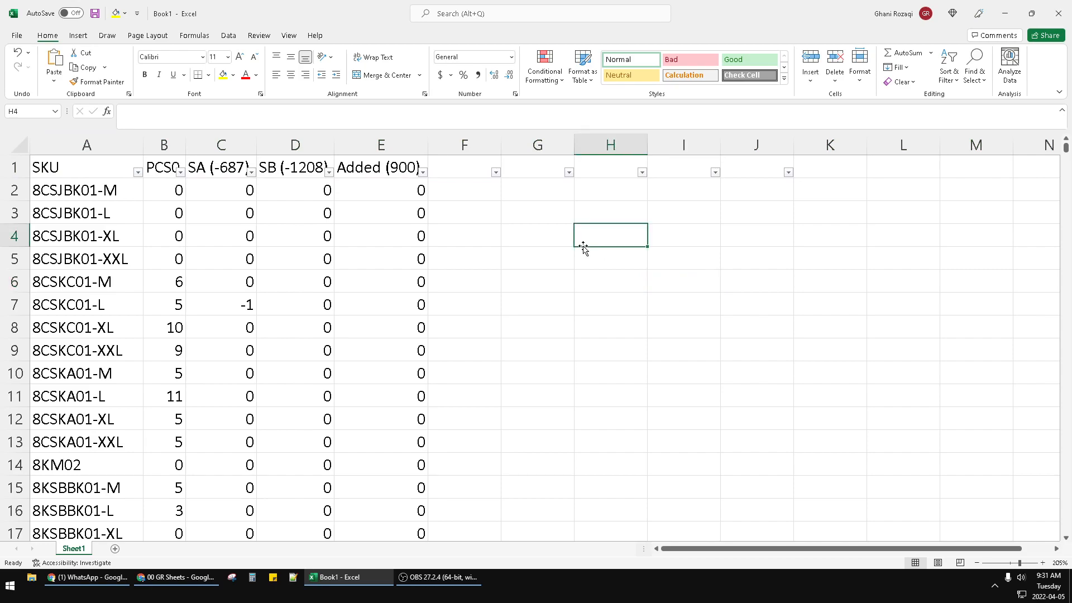
{"action": "mouse_move", "coordinate": [187, 226]}
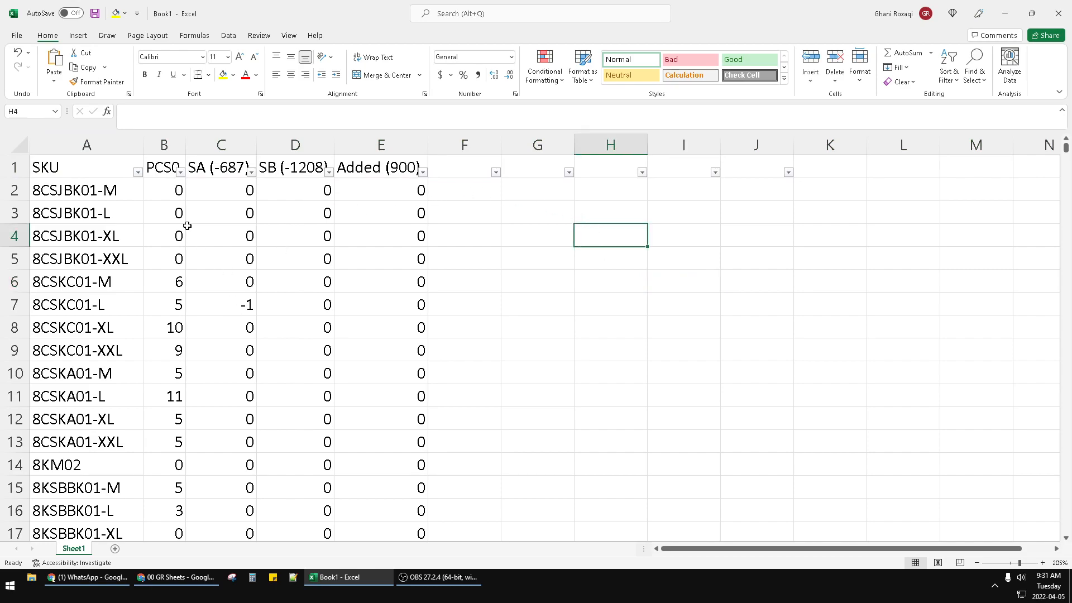
{"action": "left_click", "coordinate": [137, 172]}
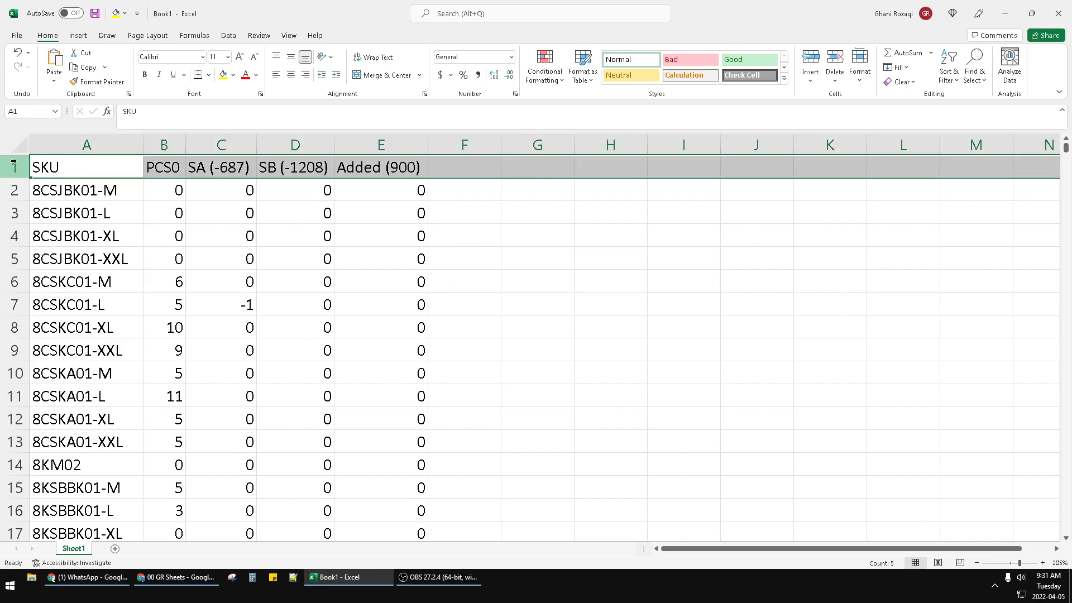
{"action": "left_click", "coordinate": [538, 304]}
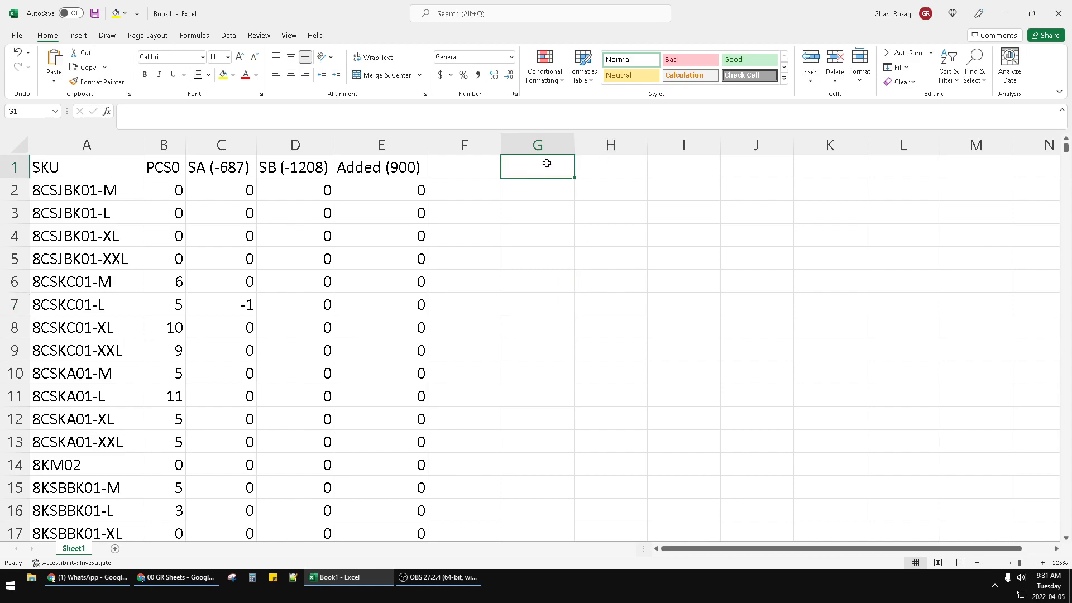
{"action": "mouse_move", "coordinate": [699, 212]}
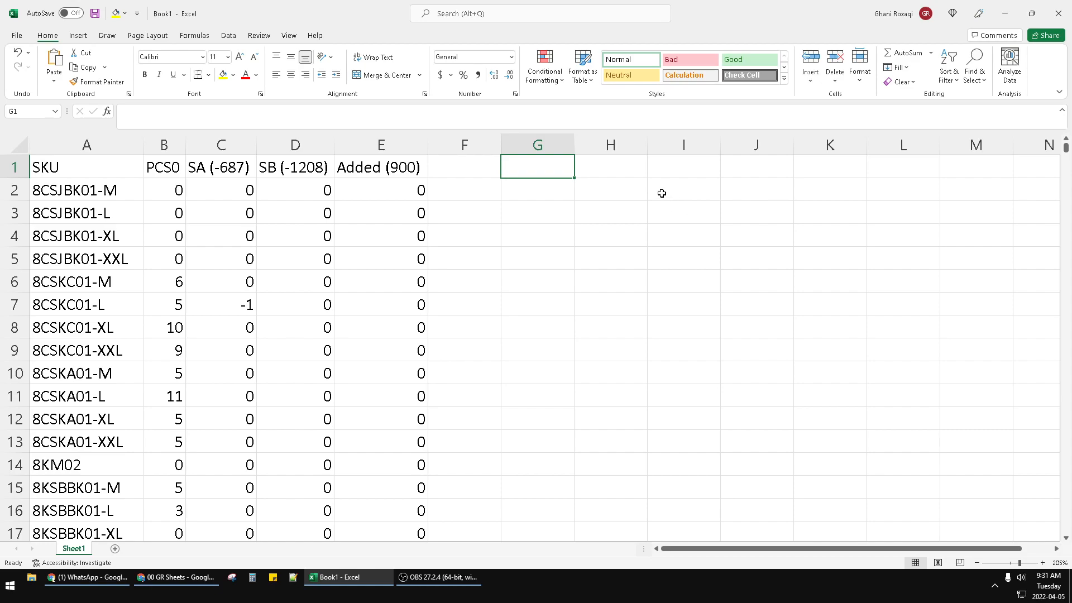
{"action": "mouse_move", "coordinate": [642, 190]}
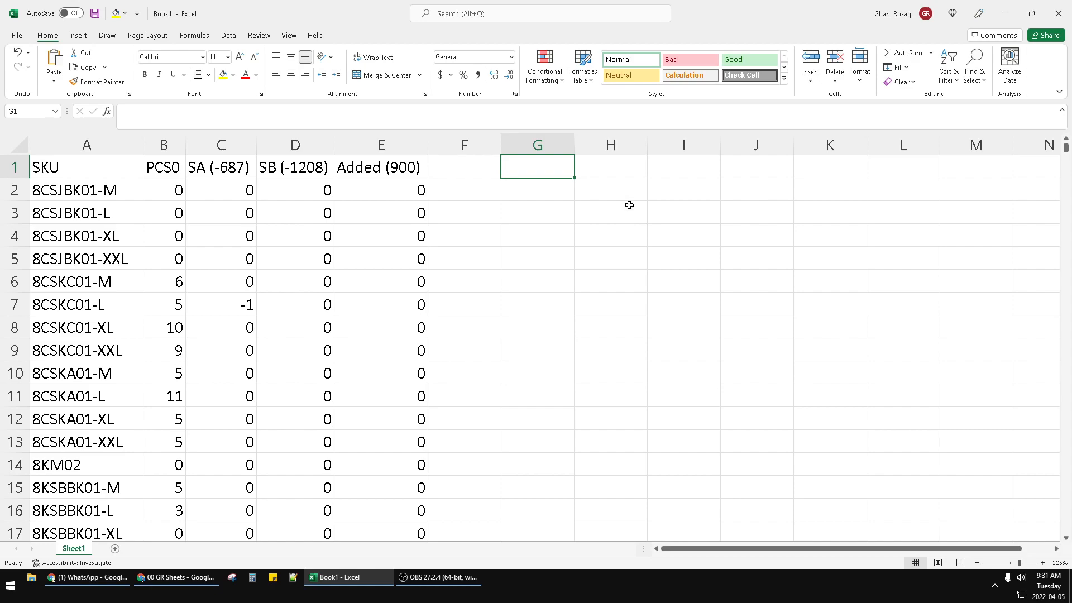
{"action": "mouse_move", "coordinate": [616, 218]}
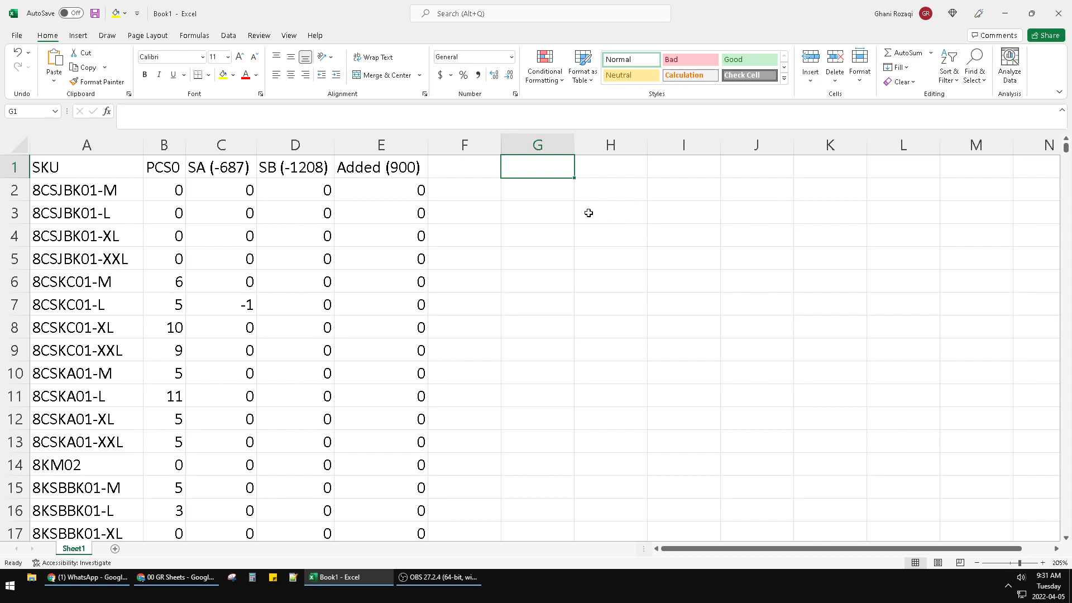
{"action": "mouse_move", "coordinate": [485, 240]}
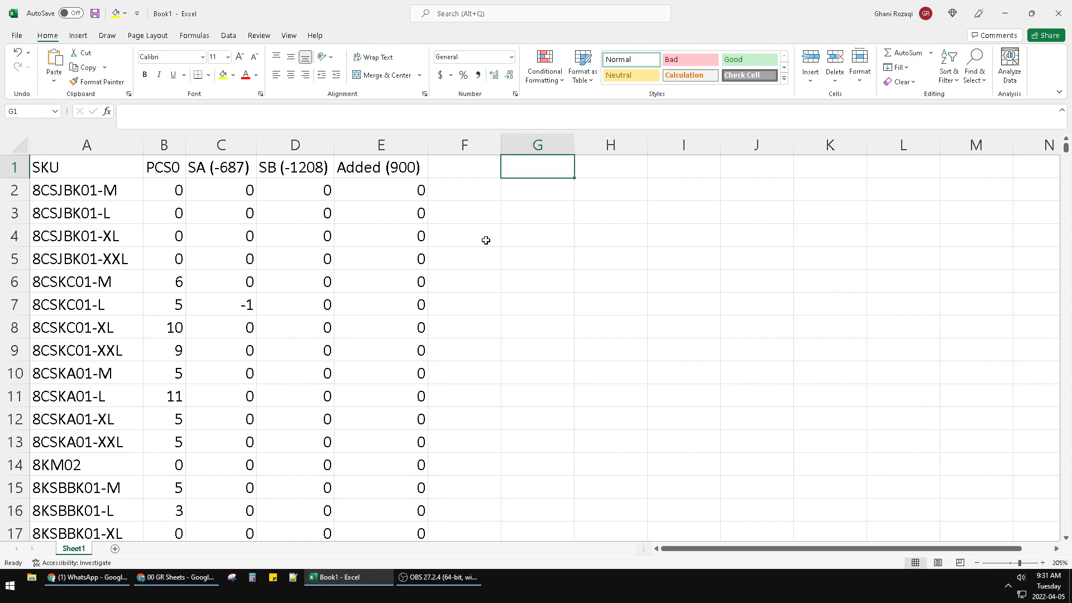
{"action": "mouse_move", "coordinate": [450, 242]}
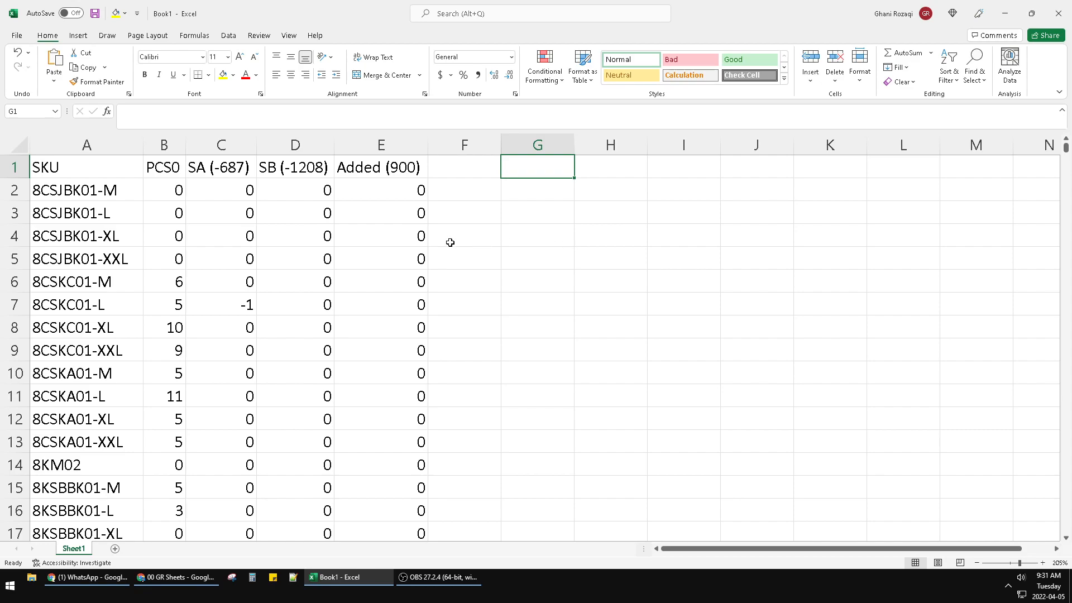
{"action": "mouse_move", "coordinate": [491, 243]}
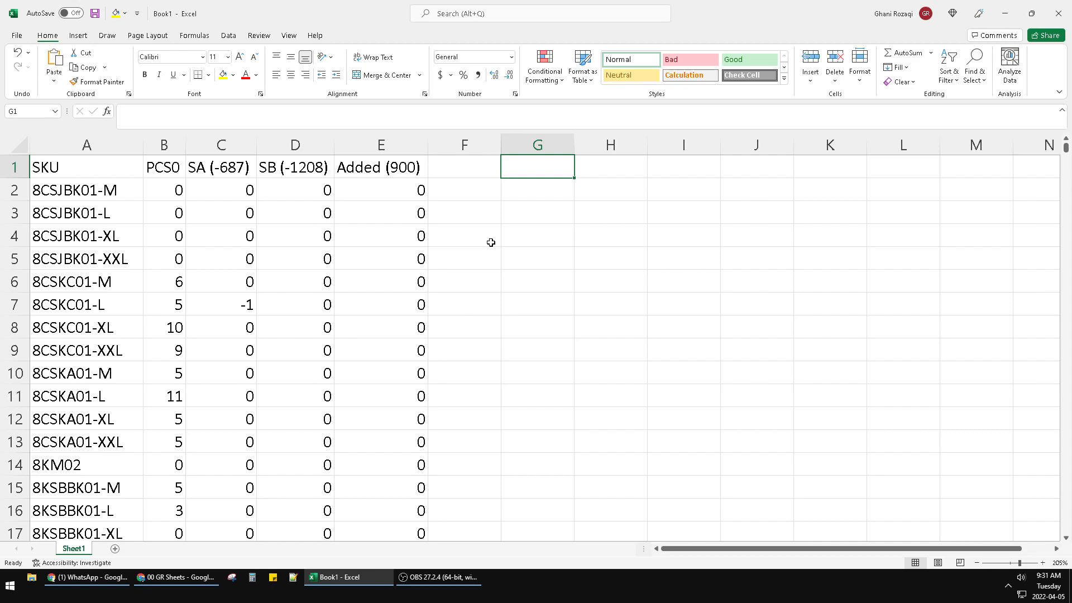
{"action": "mouse_move", "coordinate": [731, 388]}
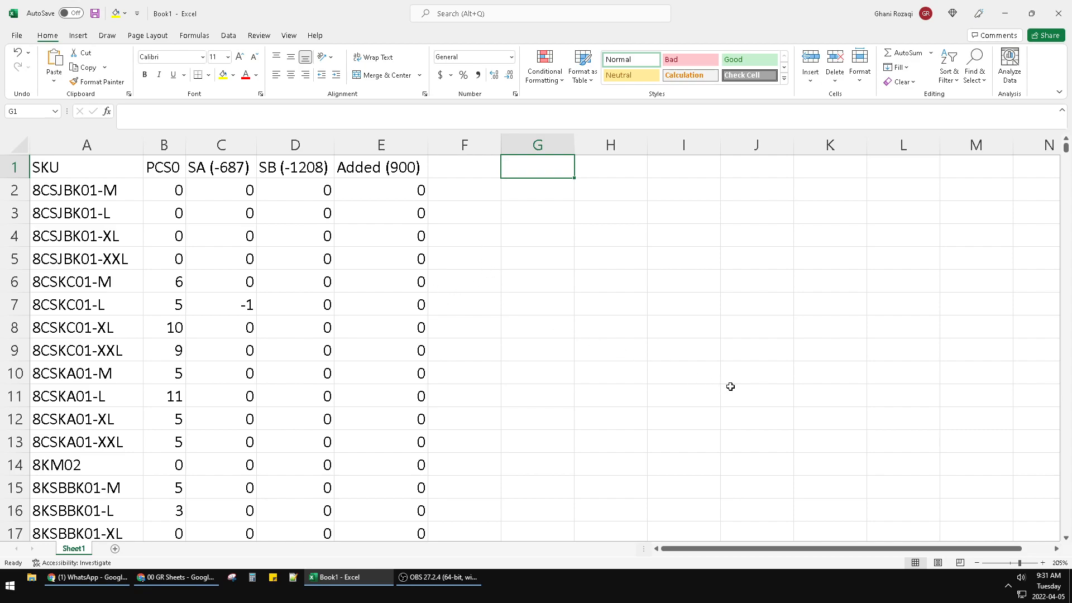
{"action": "mouse_move", "coordinate": [789, 407]}
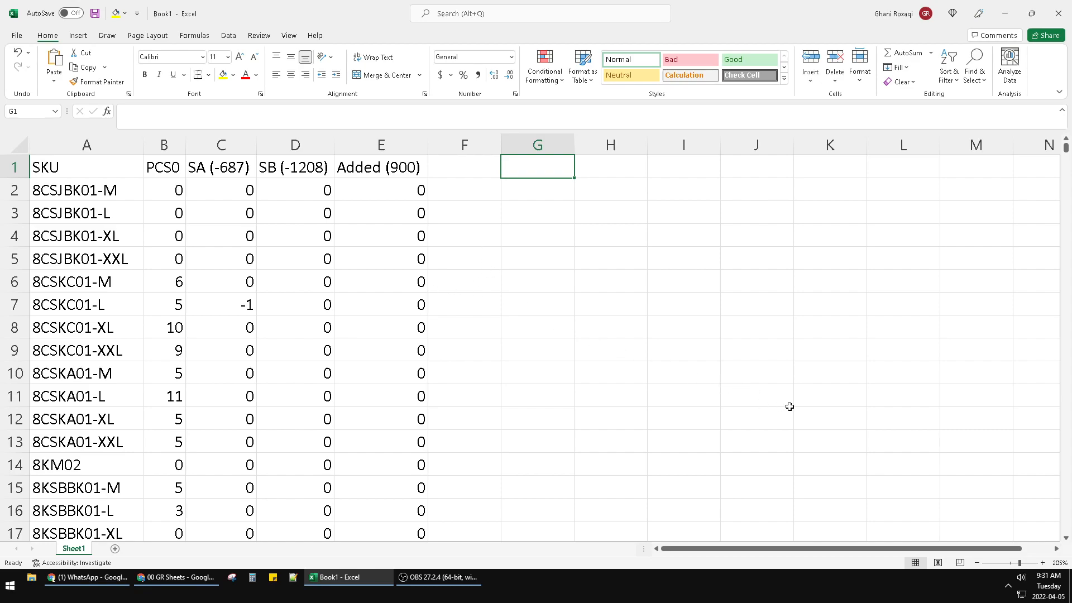
Enter =FILTER(A:A,E:E=0) so column A SKUs are filtered where the Added column equals 0.
{"action": "type", "text": "=f"}
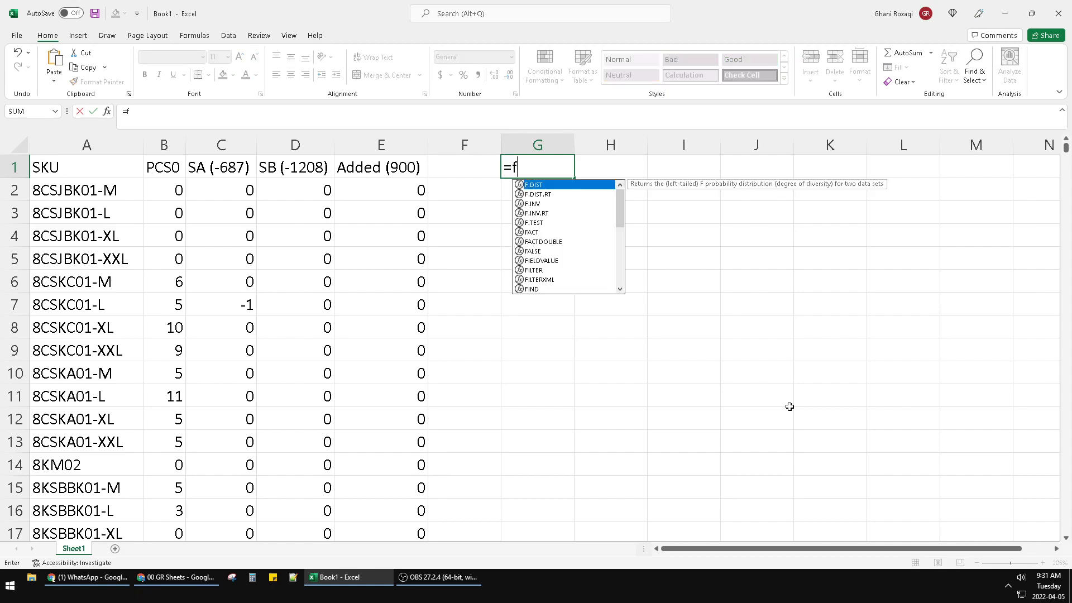
{"action": "type", "text": "ILTER("}
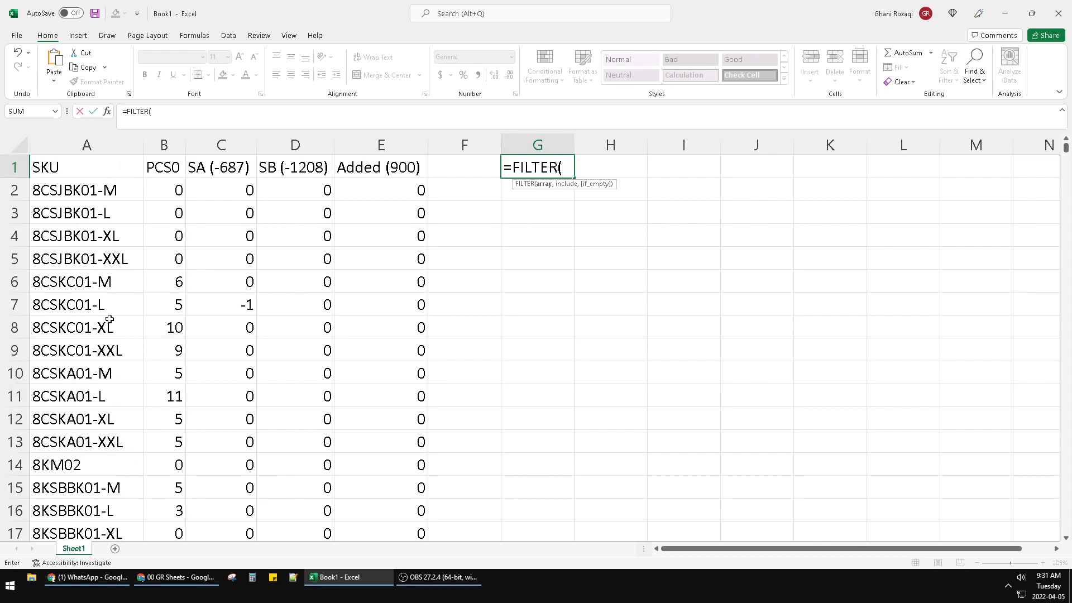
{"action": "scroll", "scroll_direction": "down", "scroll_amount": 3}
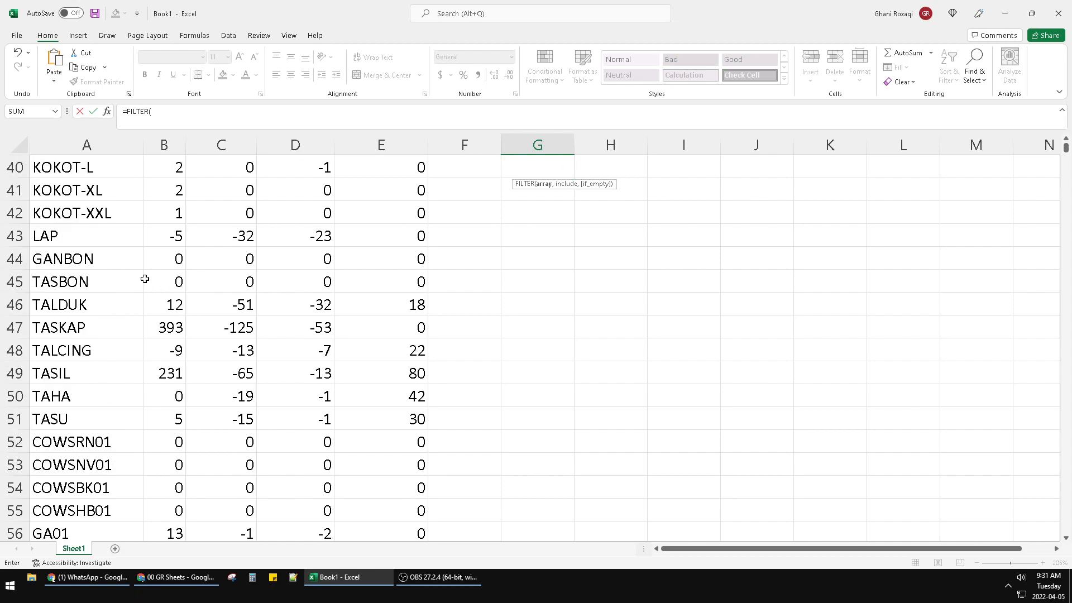
{"action": "scroll", "scroll_direction": "up", "scroll_amount": 3}
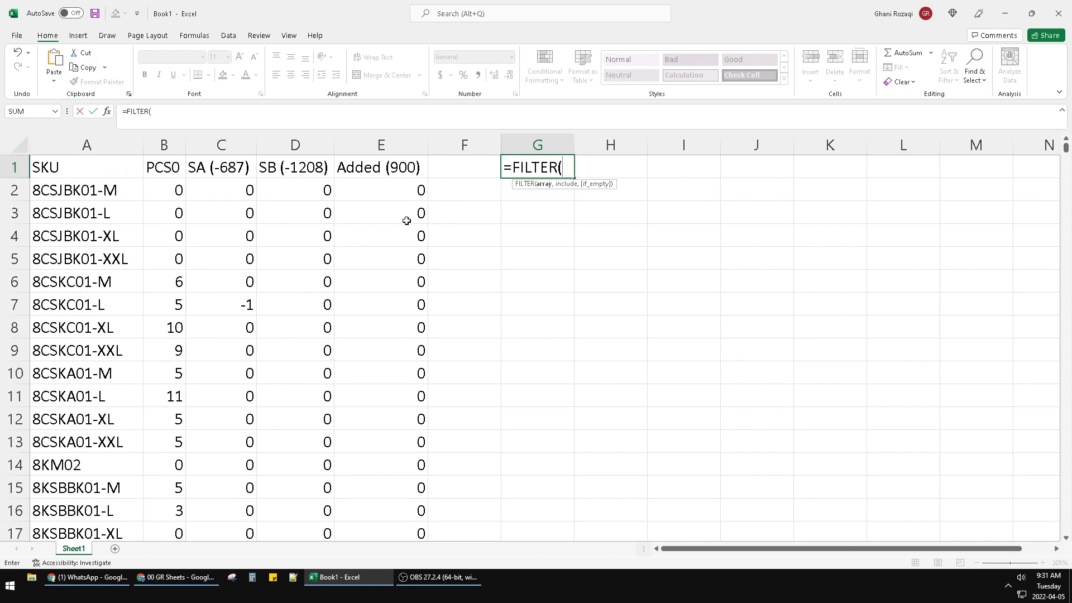
{"action": "mouse_move", "coordinate": [392, 198]}
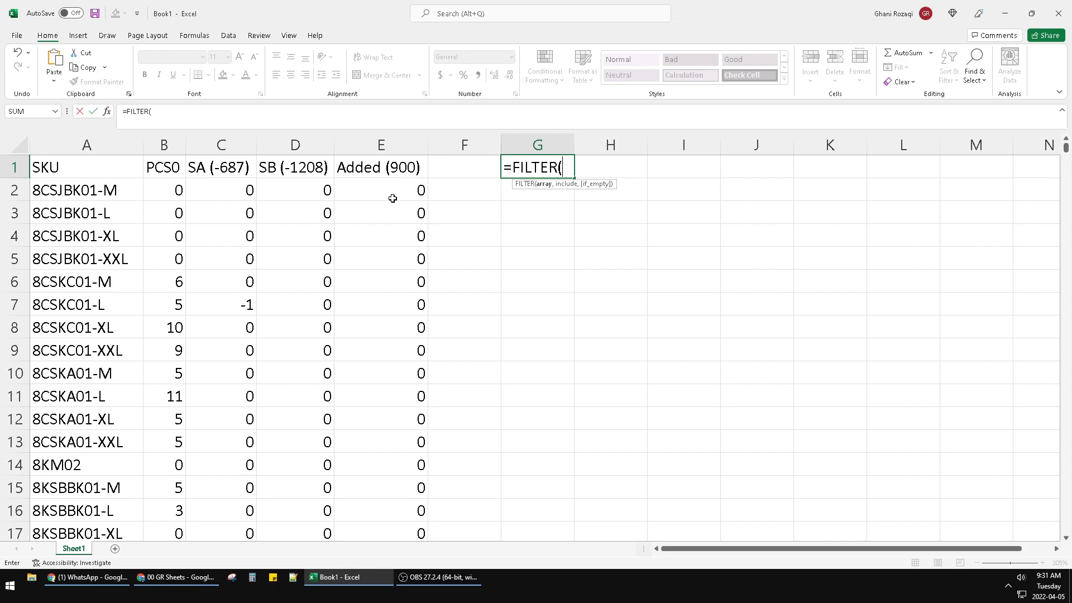
{"action": "type", "text": "A:A"}
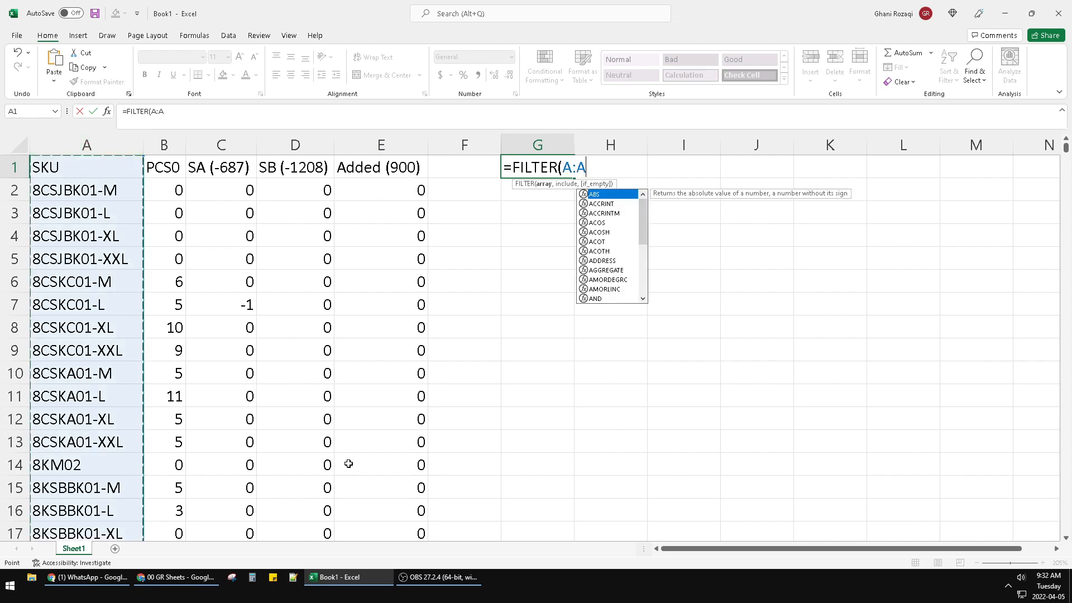
{"action": "type", "text": ","}
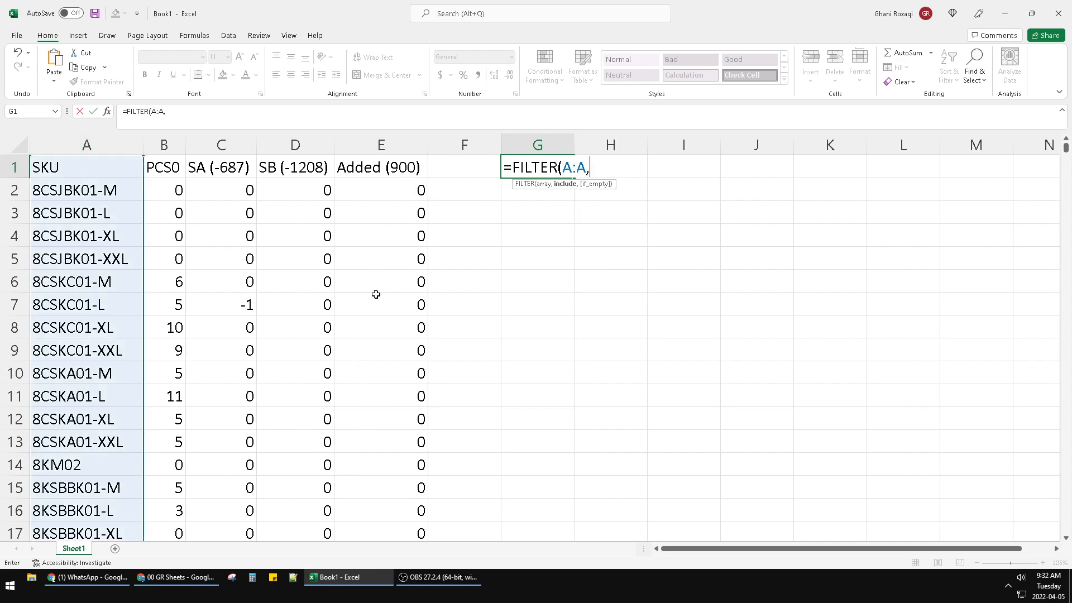
{"action": "left_click", "coordinate": [380, 144]}
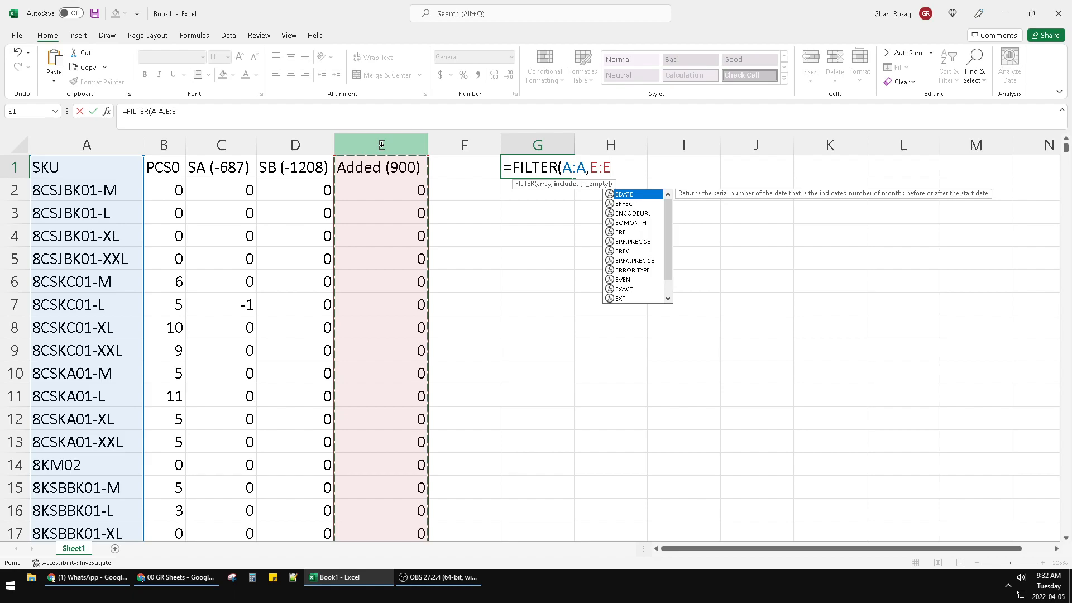
{"action": "type", "text": "=0"}
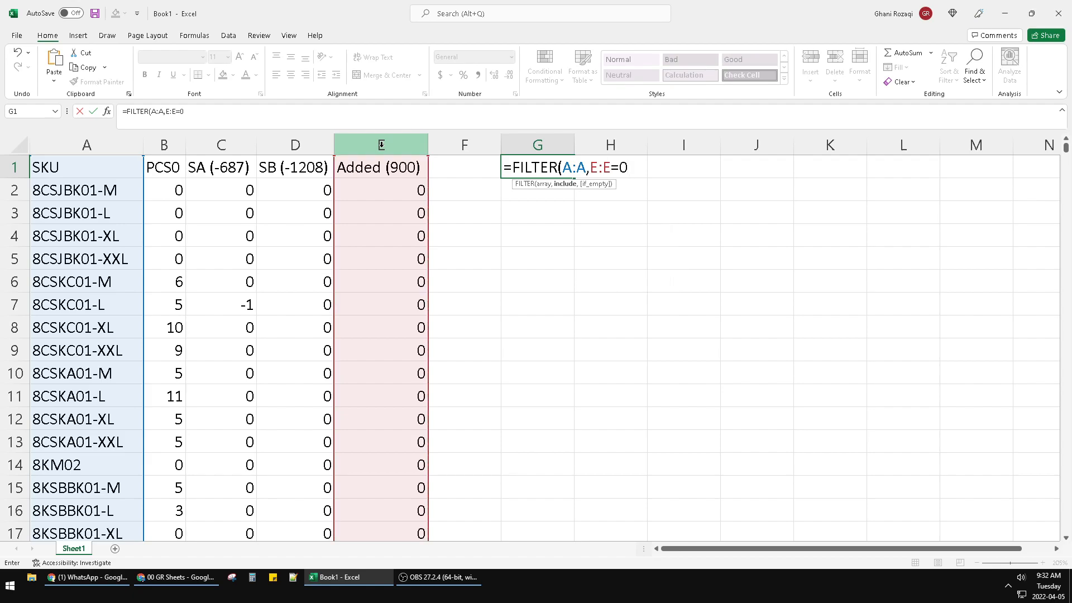
{"action": "type", "text": ")"}
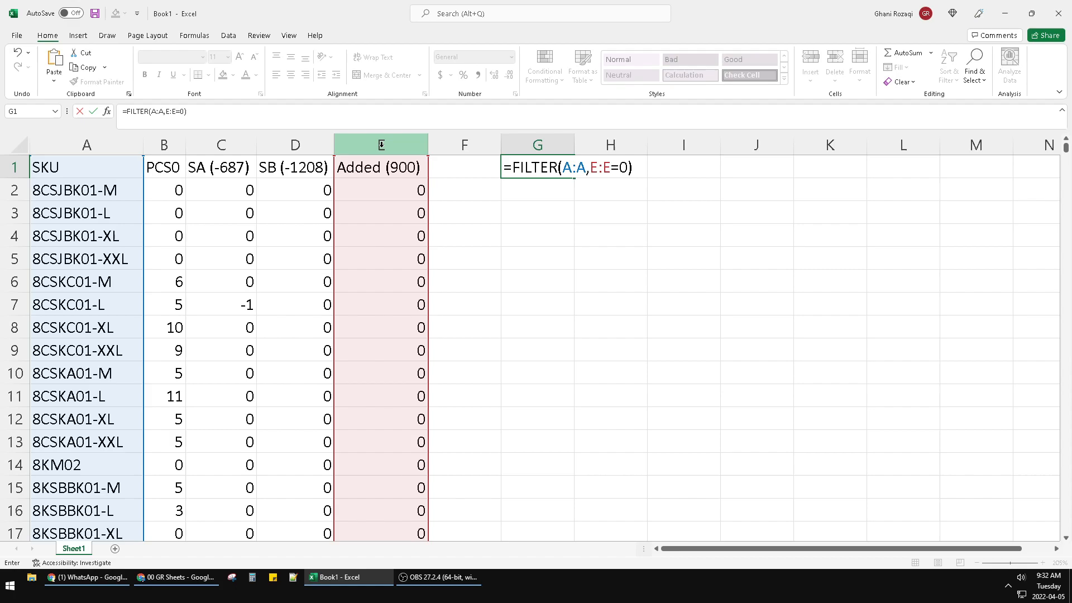
{"action": "scroll", "scroll_direction": "down", "scroll_amount": 3}
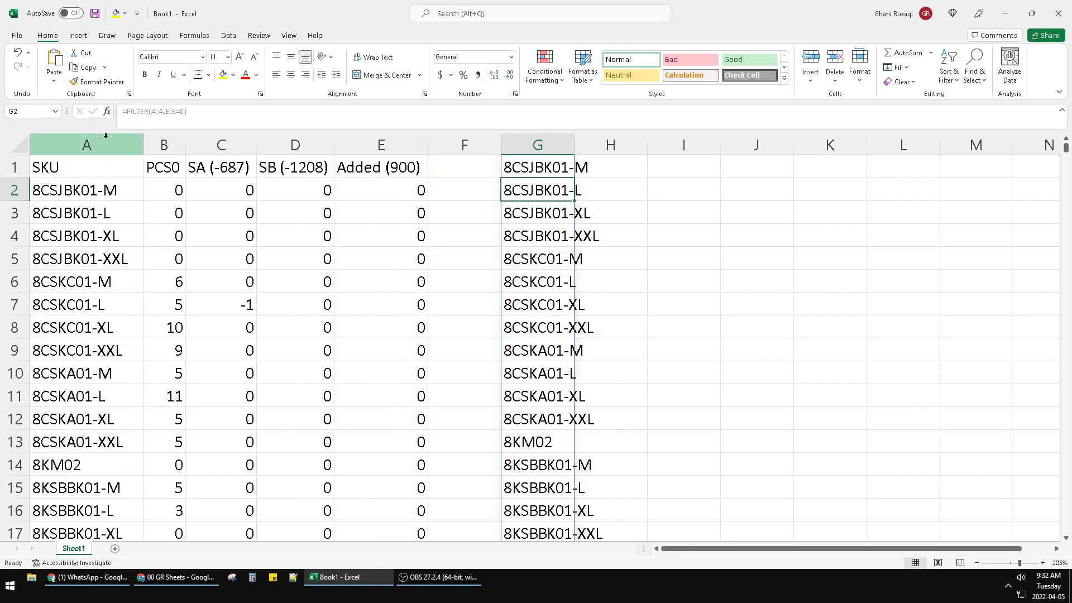
Review the spilled SKU list in column G down to its end and back to the top.
{"action": "left_click", "coordinate": [380, 144]}
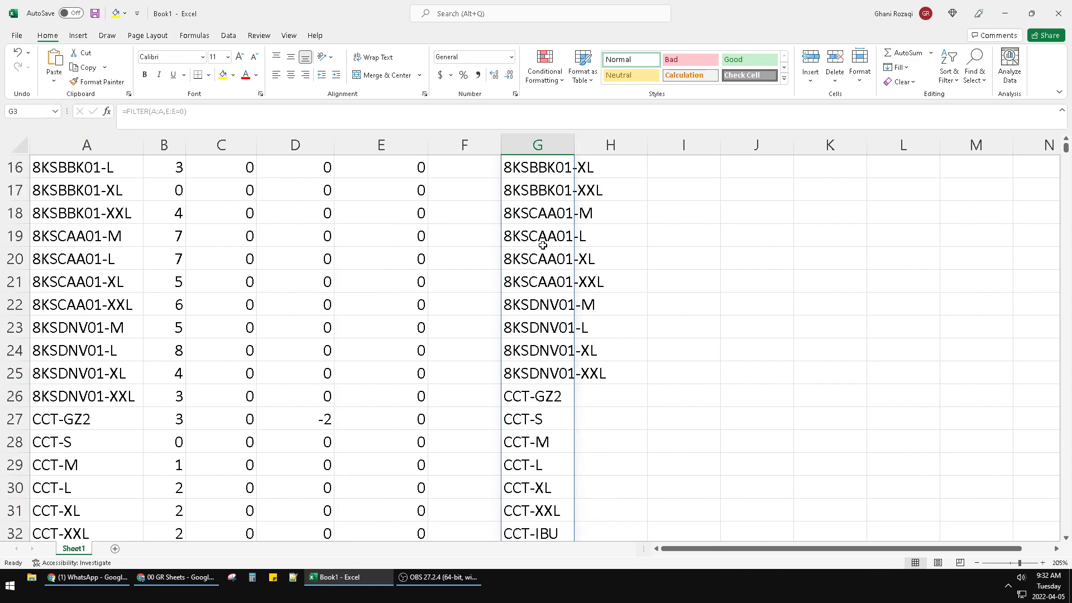
{"action": "scroll", "scroll_direction": "down", "scroll_amount": 3}
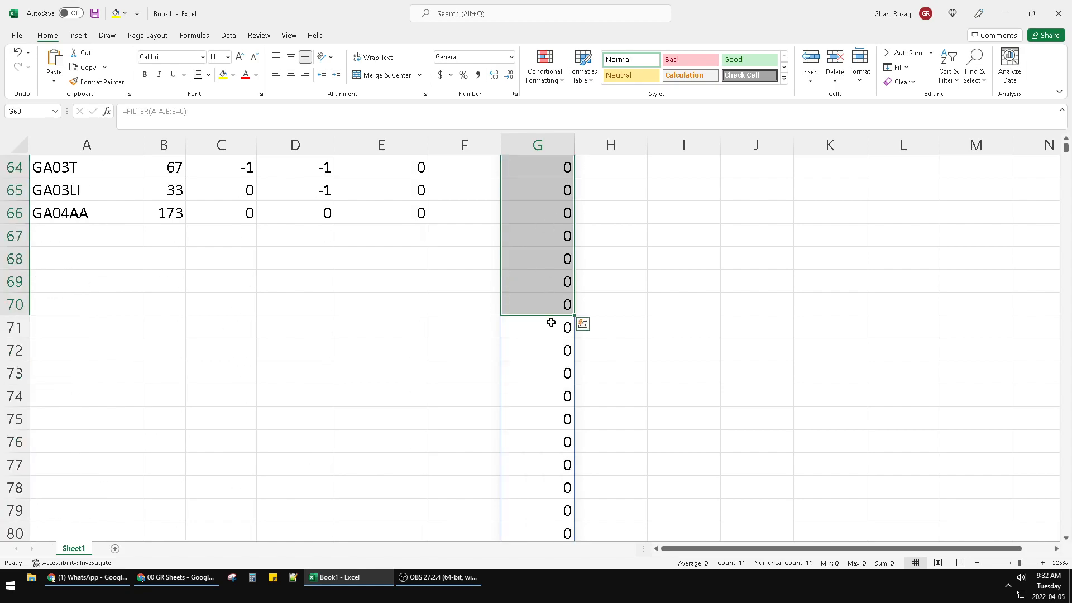
{"action": "scroll", "scroll_direction": "down", "scroll_amount": 3}
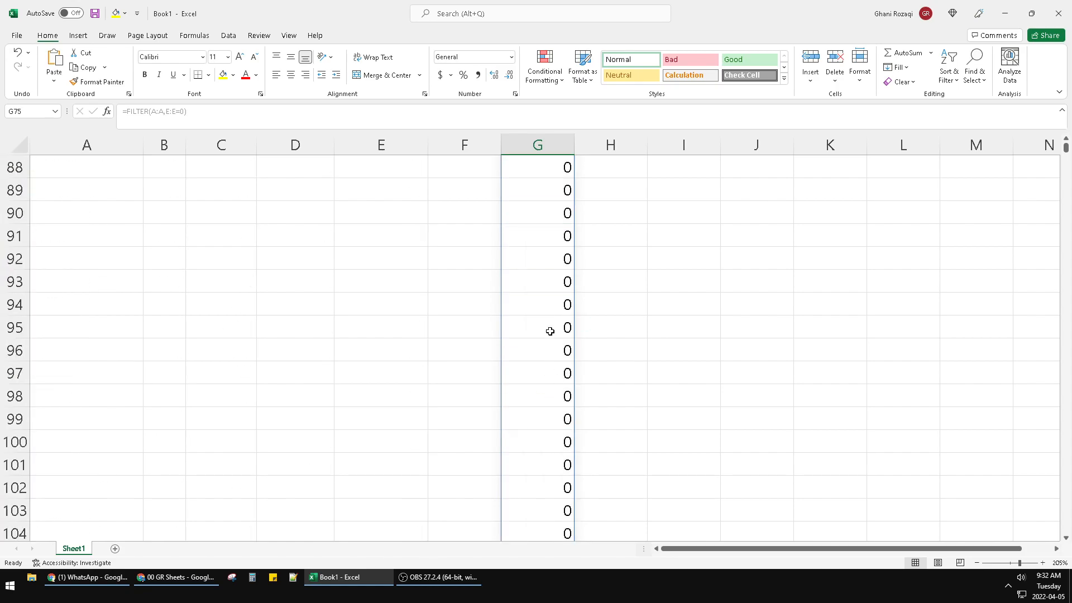
{"action": "scroll", "scroll_direction": "up", "scroll_amount": 3}
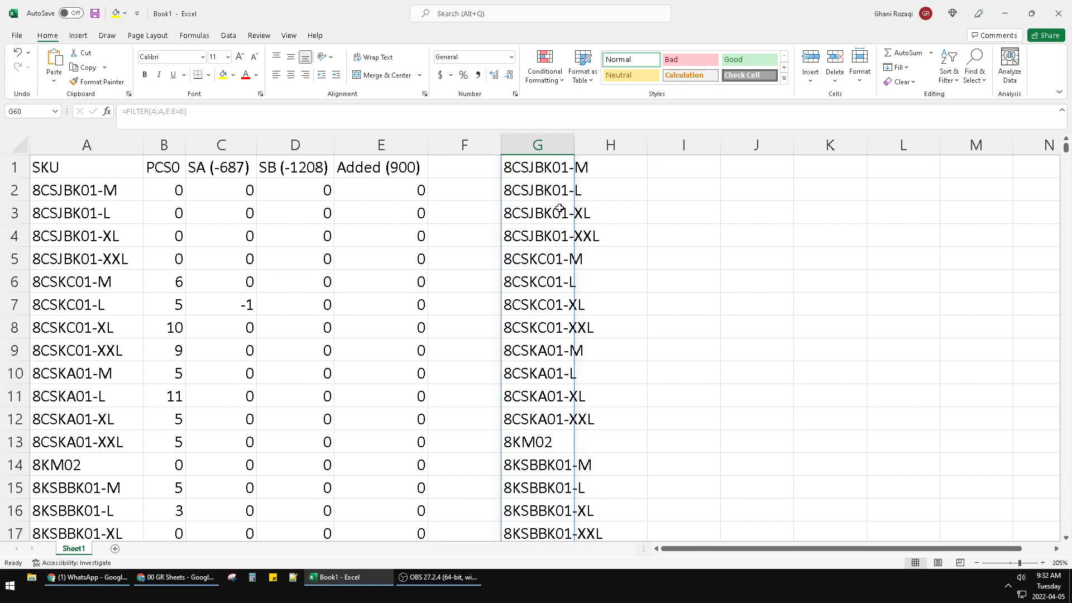
Reopen G1 showing =FILTER(A:A,E:E=0) with column G widened to fit the SKU names.
{"action": "left_click", "coordinate": [538, 167]}
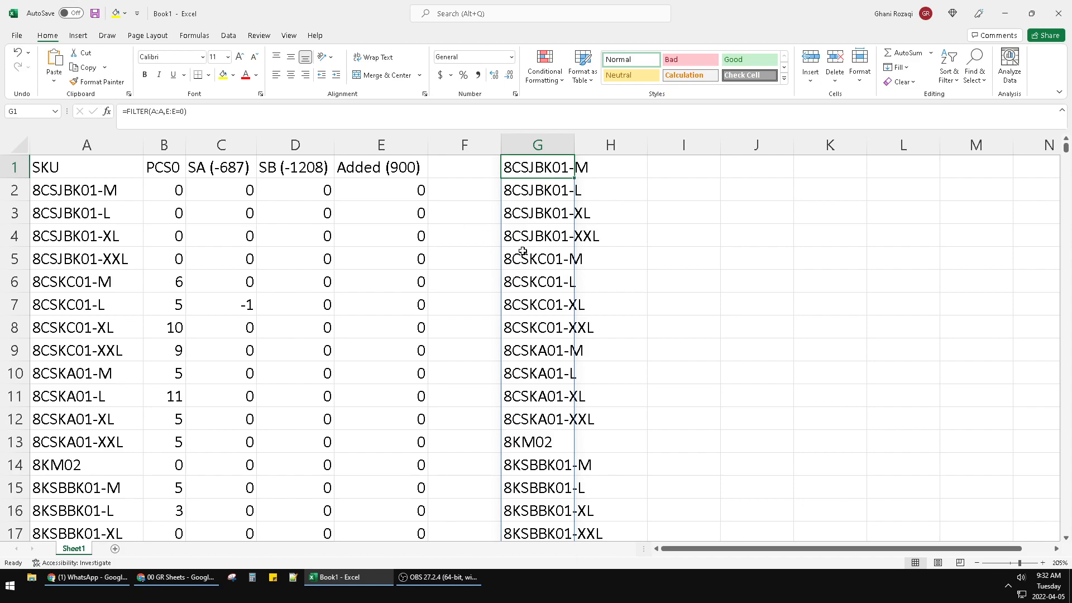
{"action": "mouse_move", "coordinate": [477, 210]}
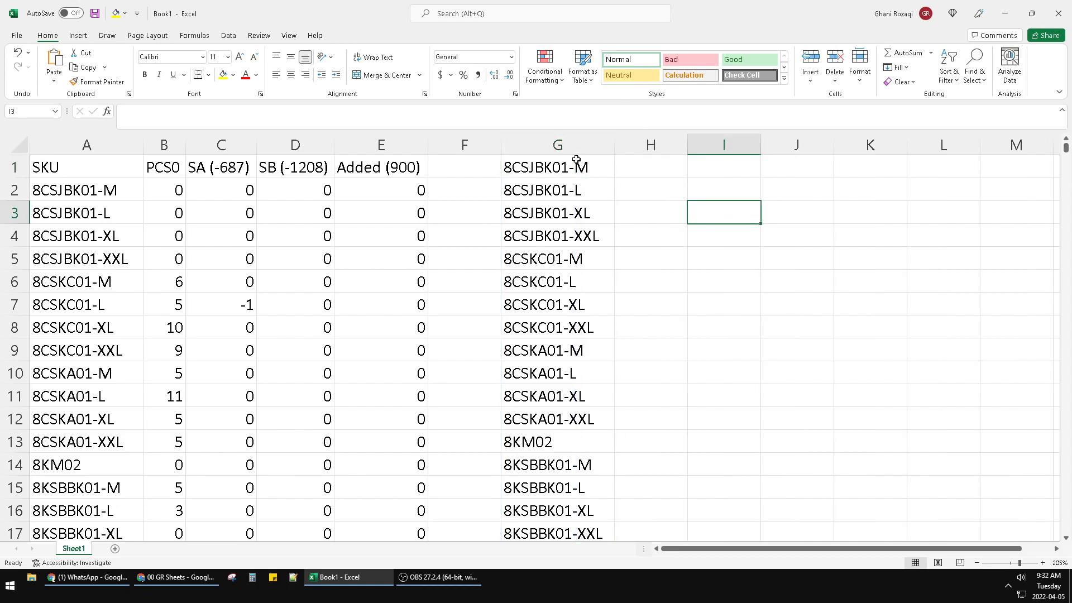
{"action": "type", "text": "=FILTER(A:A,E:E=0)"}
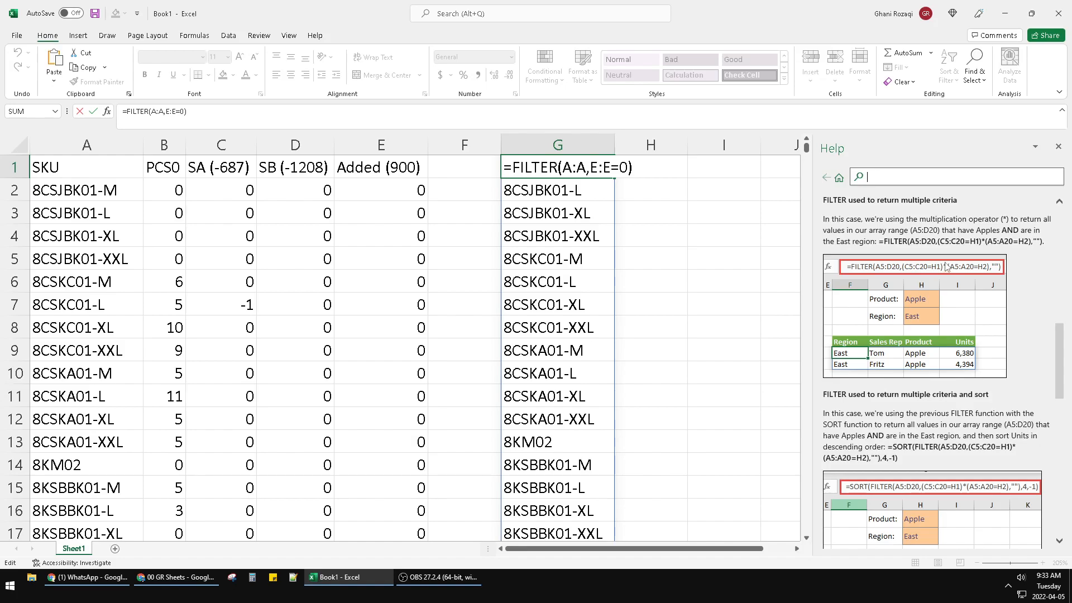
{"action": "mouse_move", "coordinate": [963, 278]}
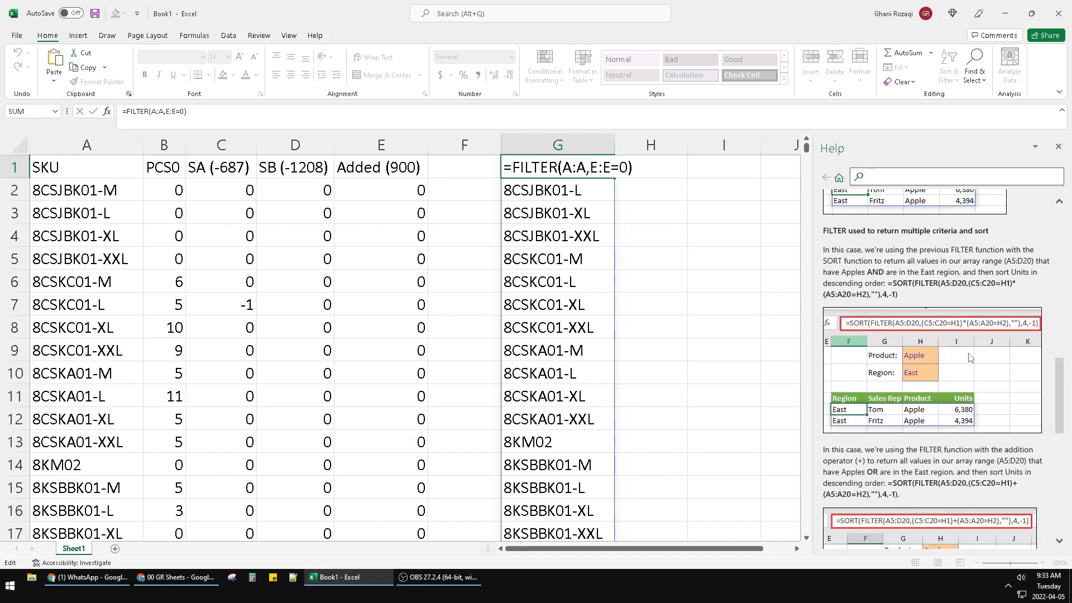
Scroll the FILTER help article to the SORT-with-FILTER OR-criteria example.
{"action": "scroll", "scroll_direction": "down", "scroll_amount": 3}
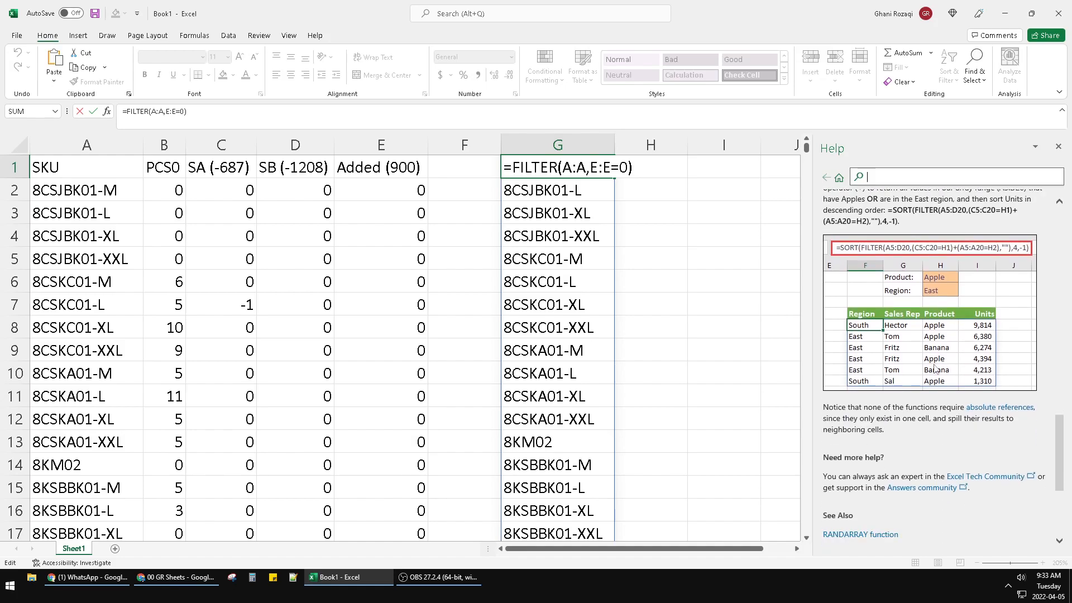